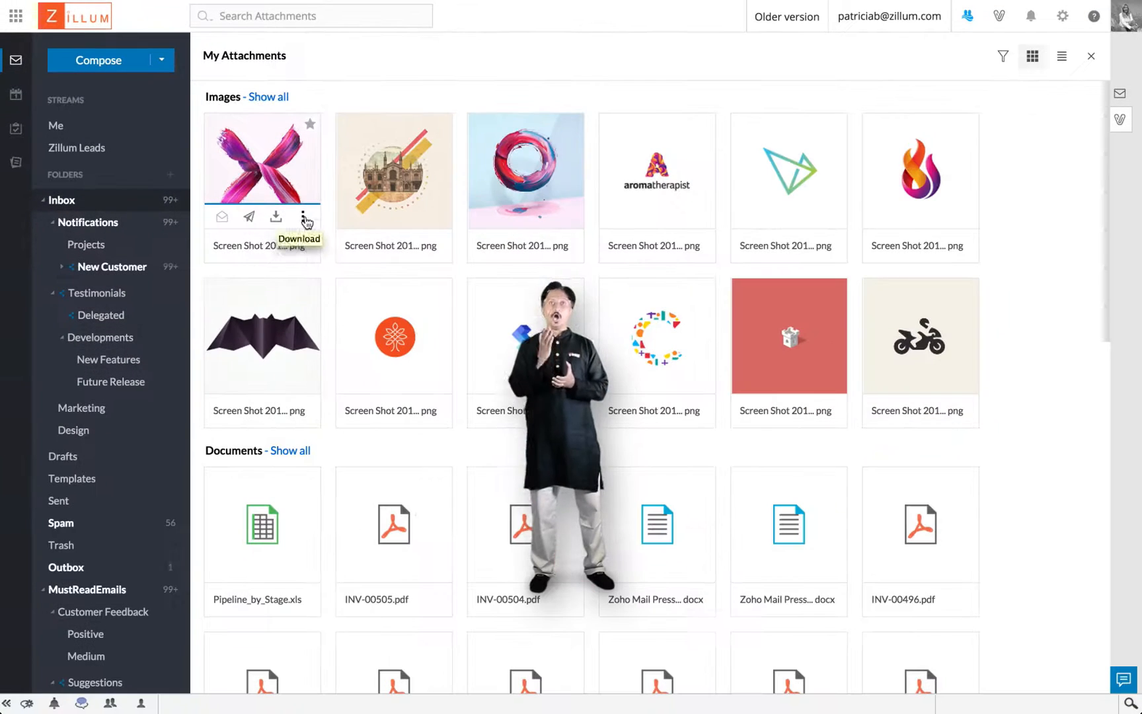
# - Open the first image attachment's more-actions menu to save it to Zoho Docs
pyautogui.click(304, 216)
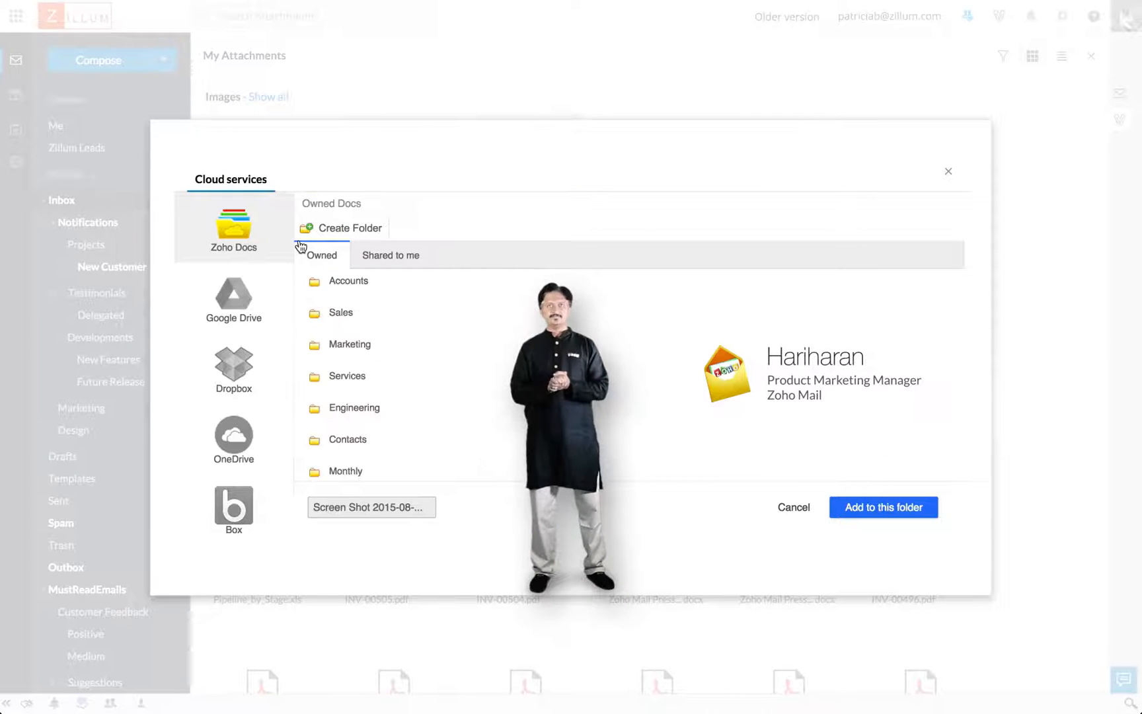